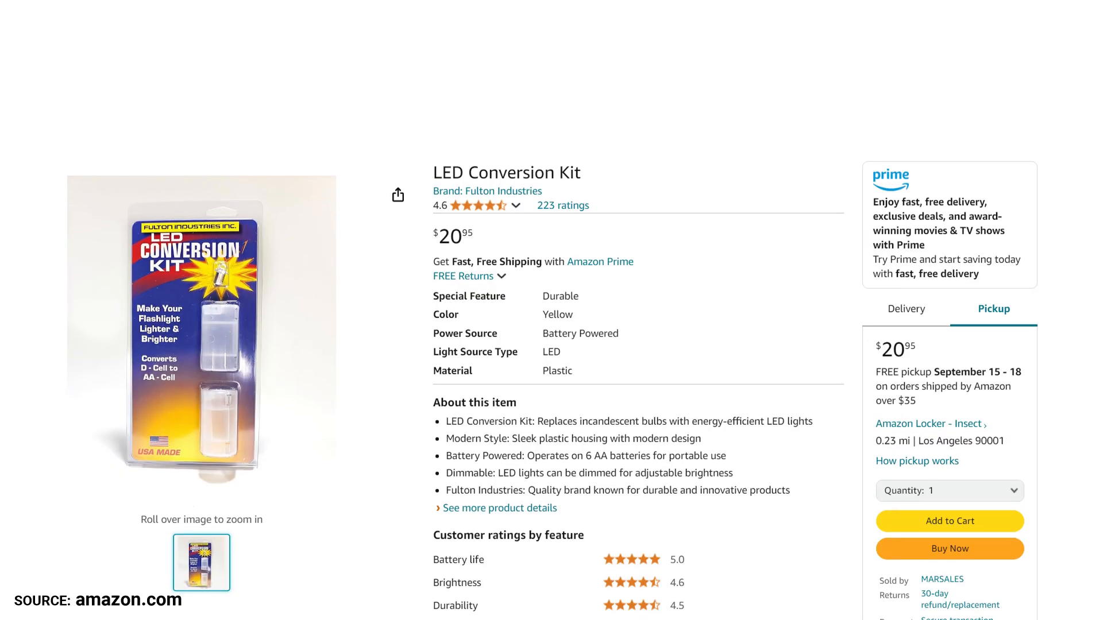
{"action": "scroll", "scroll_direction": "down", "scroll_amount": 3}
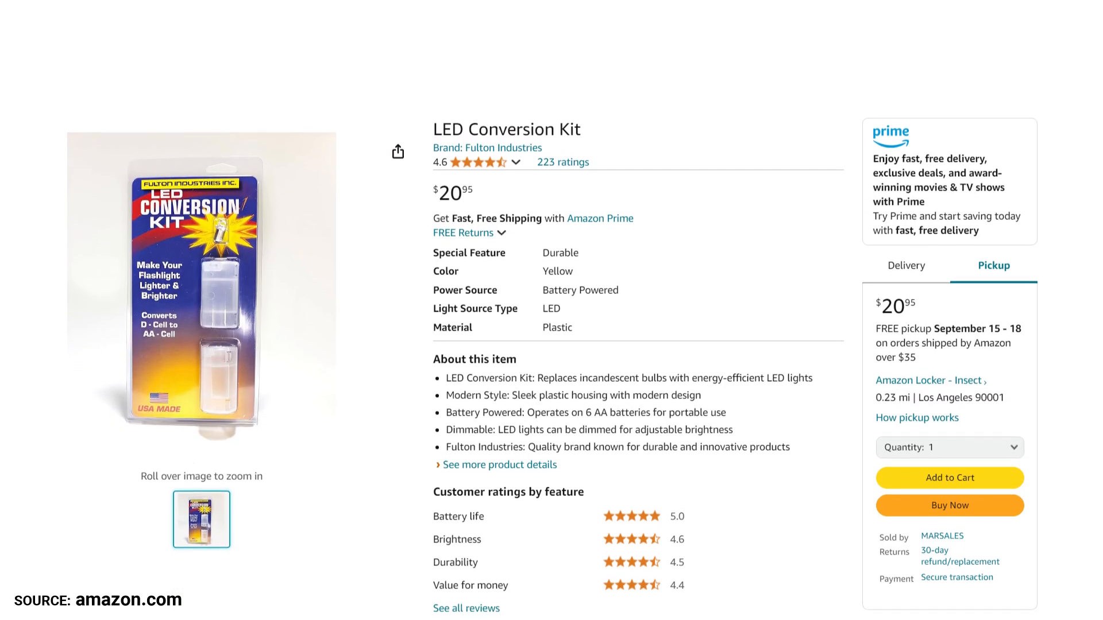